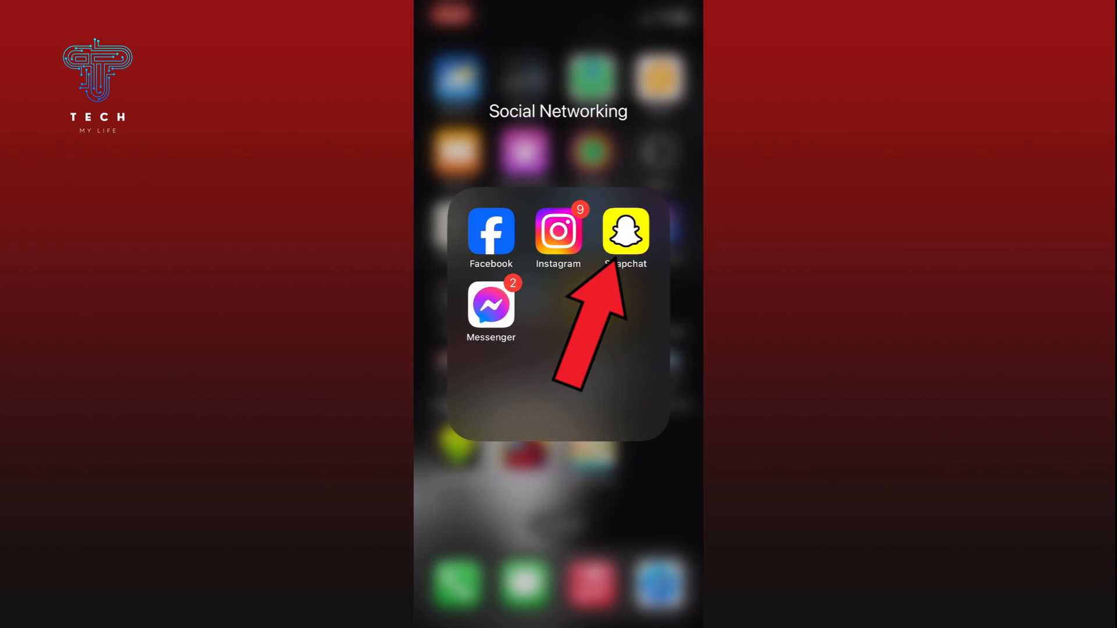
Launch Snapchat and go to your own profile via the Bitmoji avatar.
left_click(626, 232)
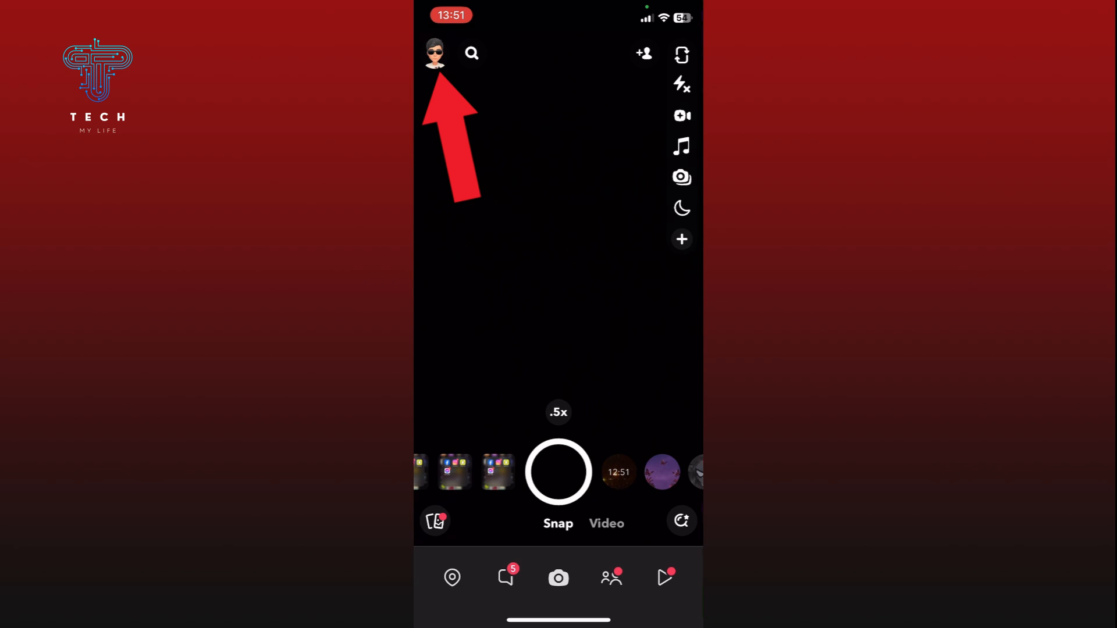
left_click(434, 52)
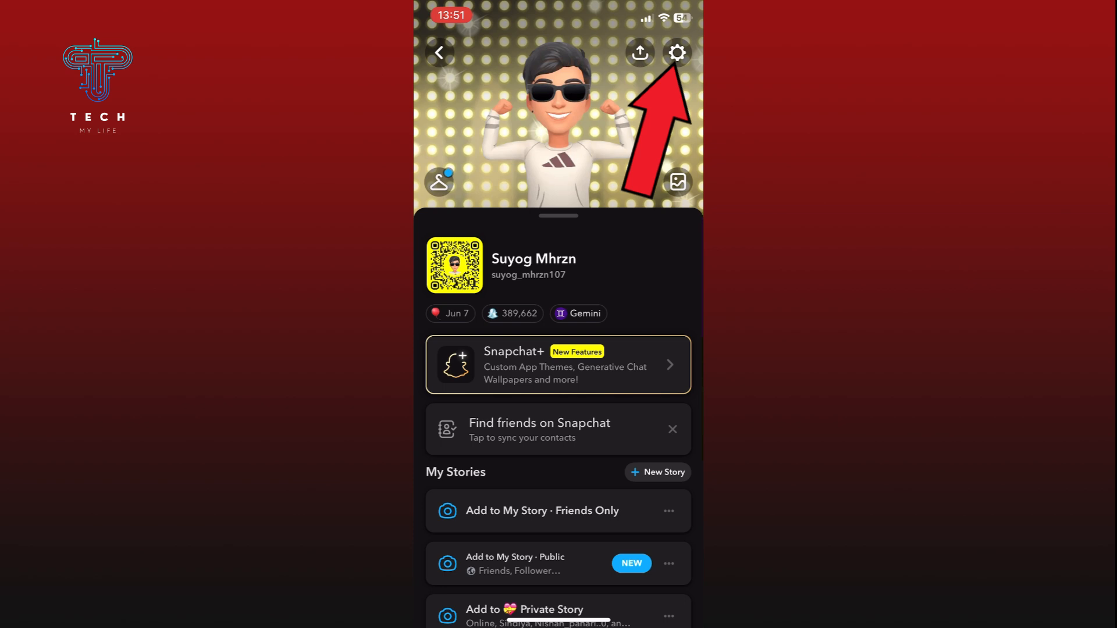
From the gear icon, reach the Public Profile Settings entry for your profile.
left_click(675, 52)
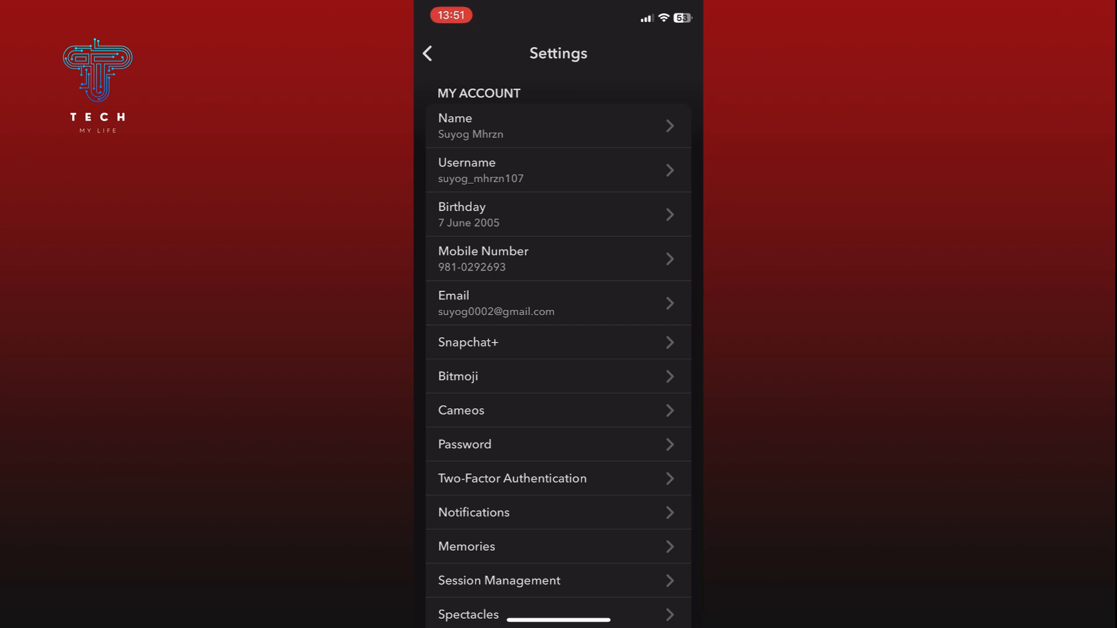
scroll("down", 3)
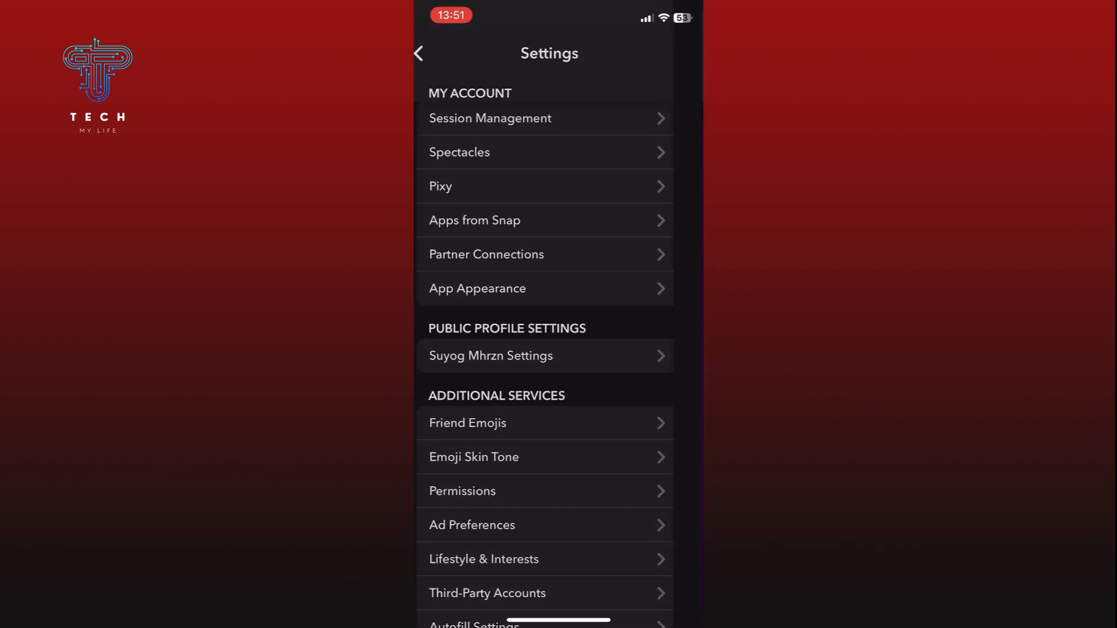
left_click(490, 356)
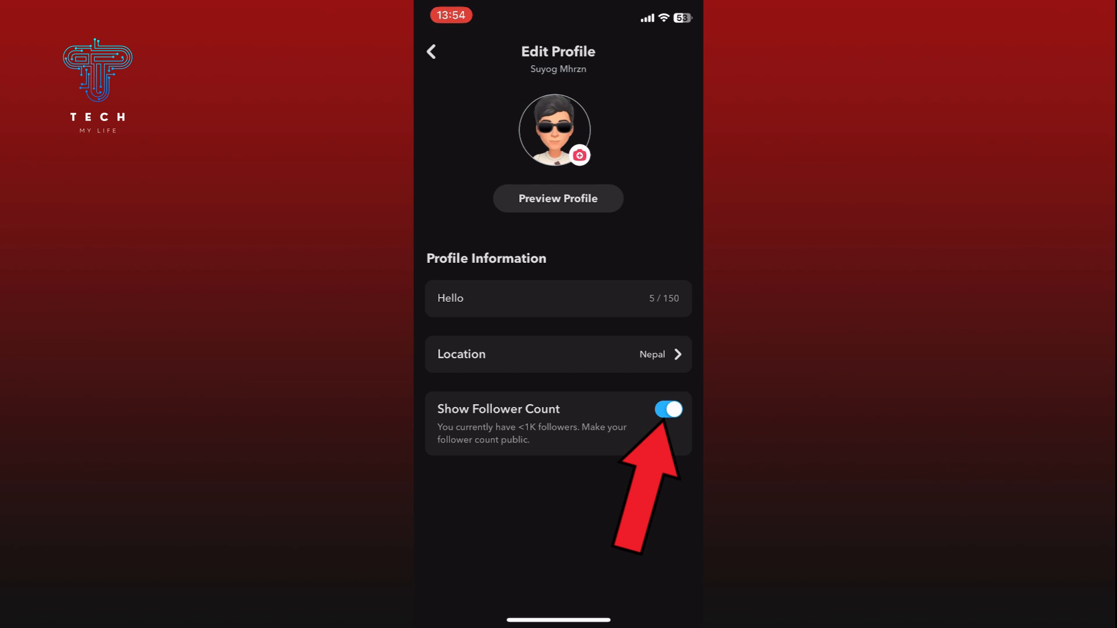
Switch the Show Follower Count toggle off so it turns gray.
left_click(668, 409)
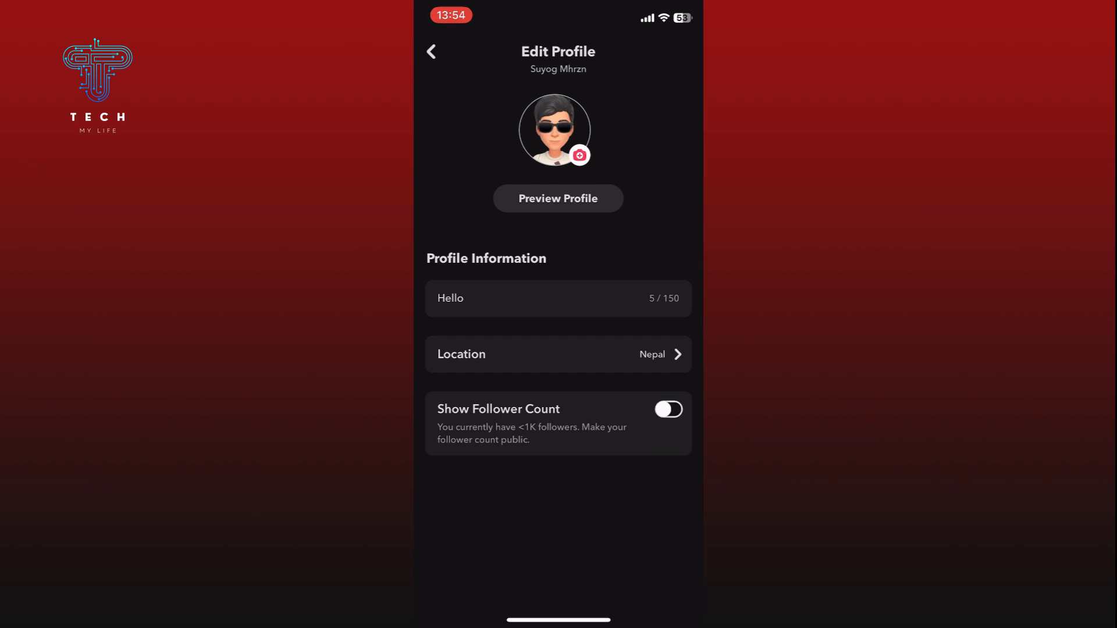